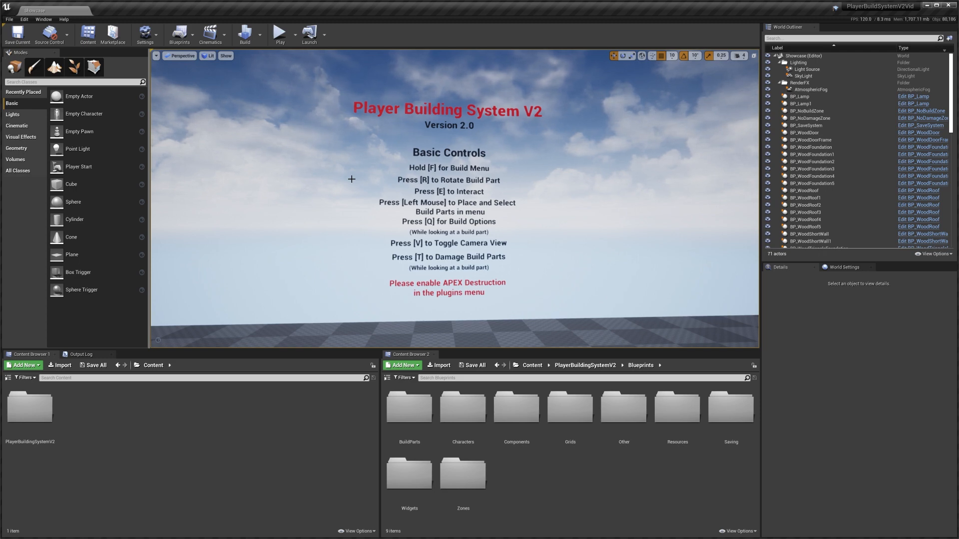
mouse_move(387, 228)
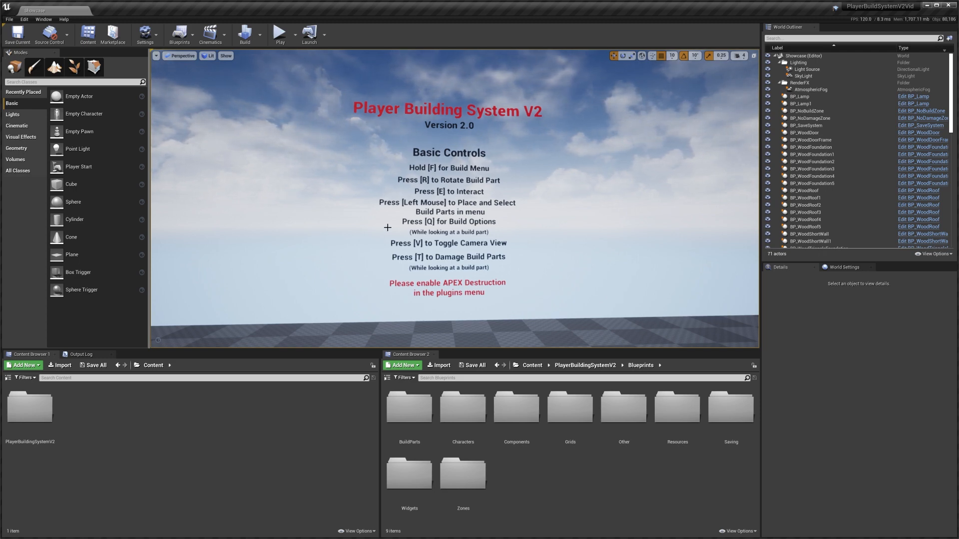
mouse_move(335, 218)
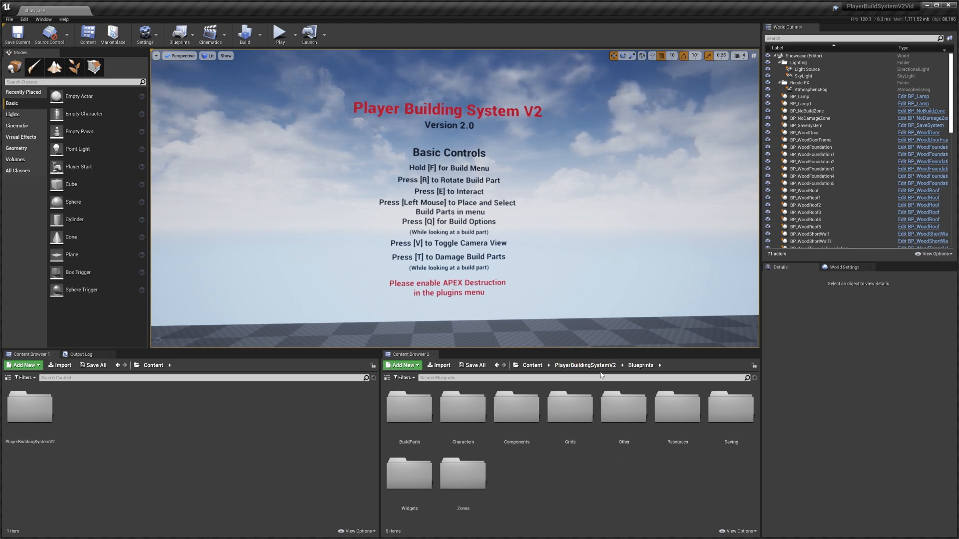
mouse_move(596, 468)
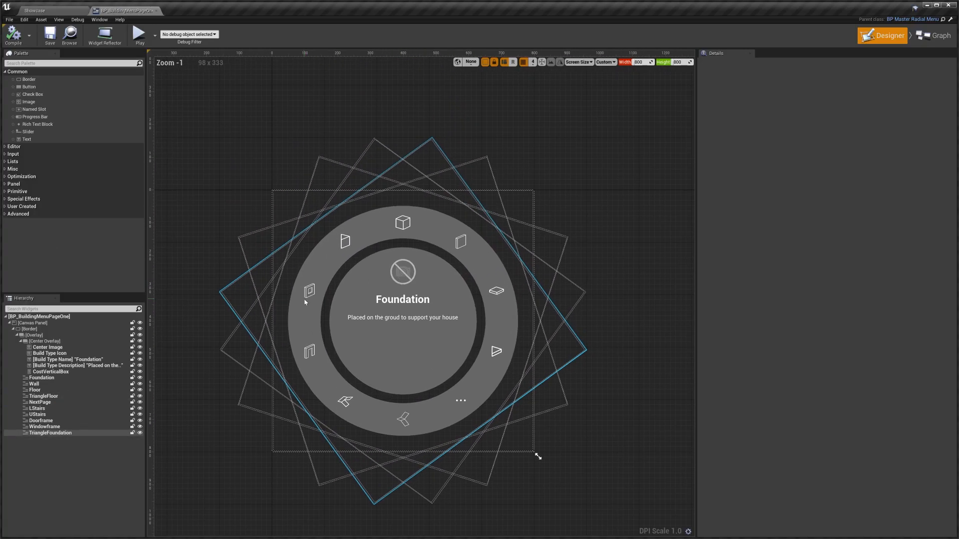
- Compare the Wall and LStairs segments, ending on Wall's WoodWall build part row
left_click(43, 396)
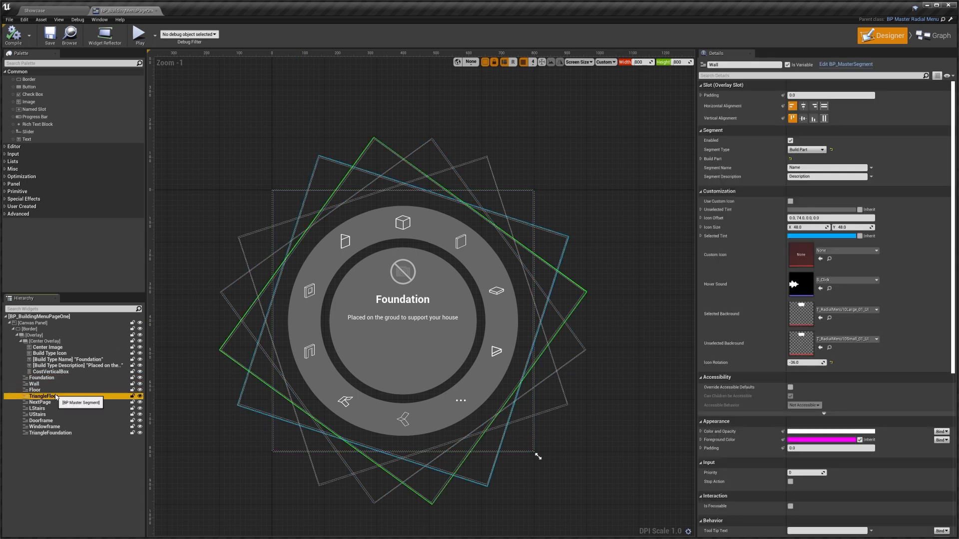
left_click(38, 408)
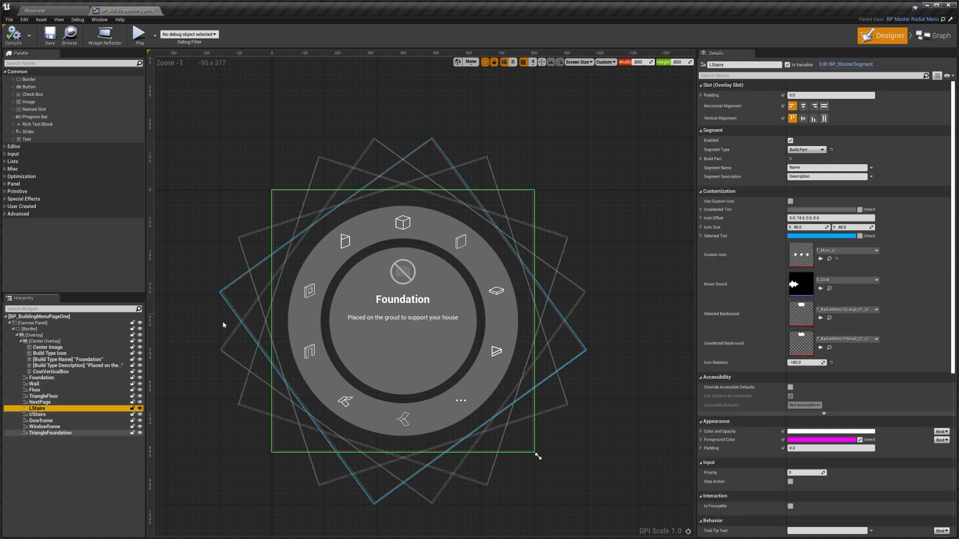
left_click(33, 383)
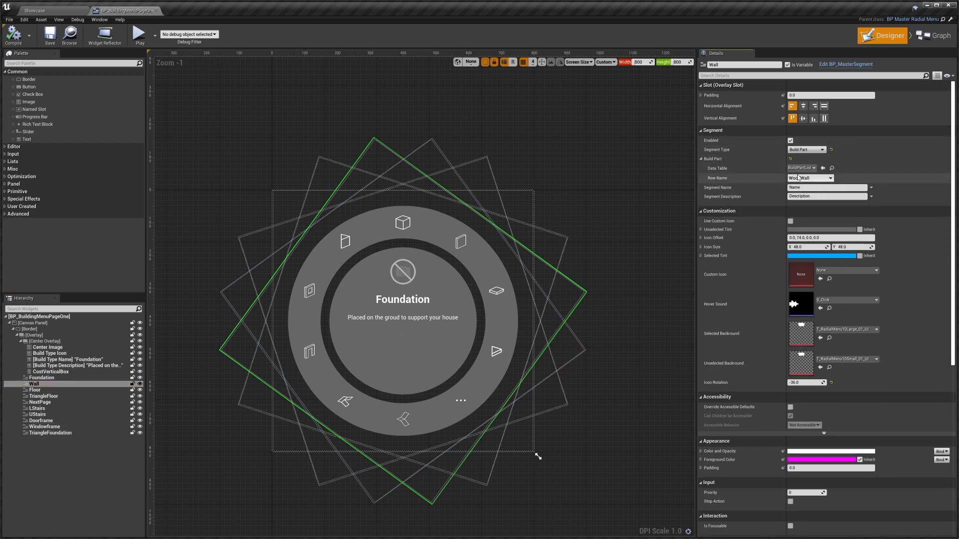
left_click(828, 178)
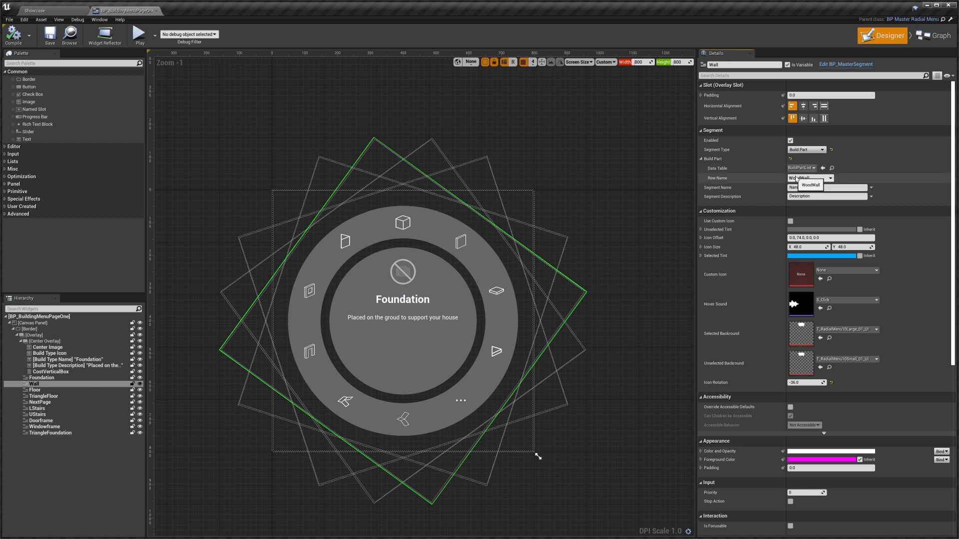
left_click(828, 178)
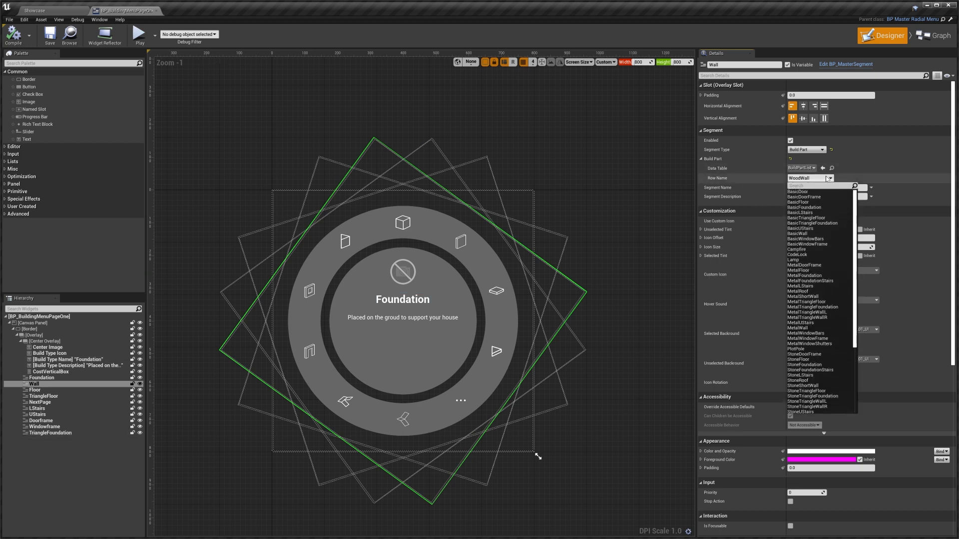
left_click(810, 178)
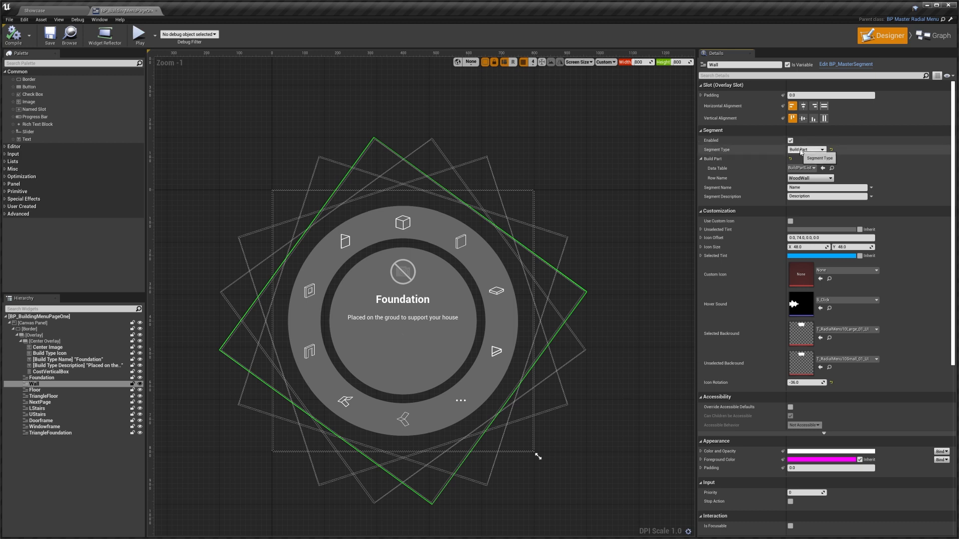
left_click(806, 150)
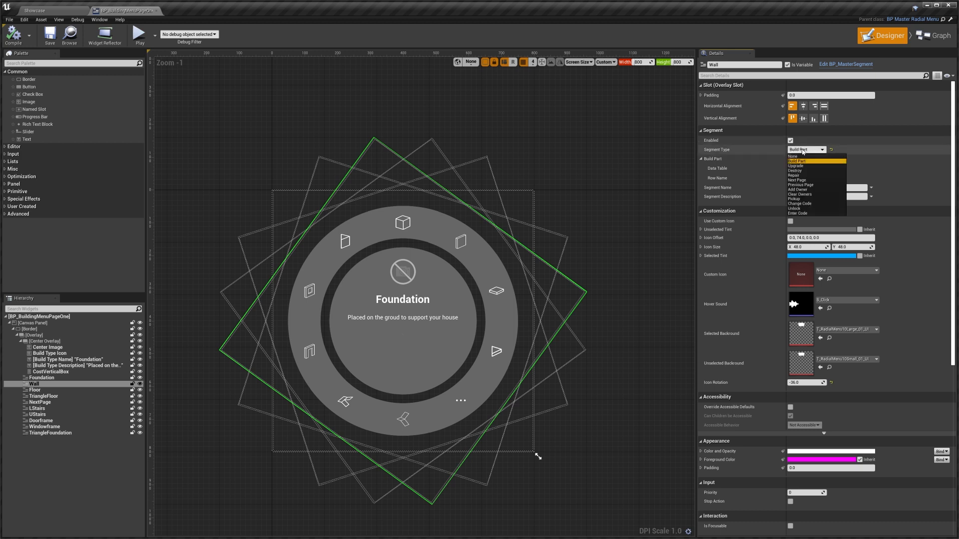
mouse_move(797, 160)
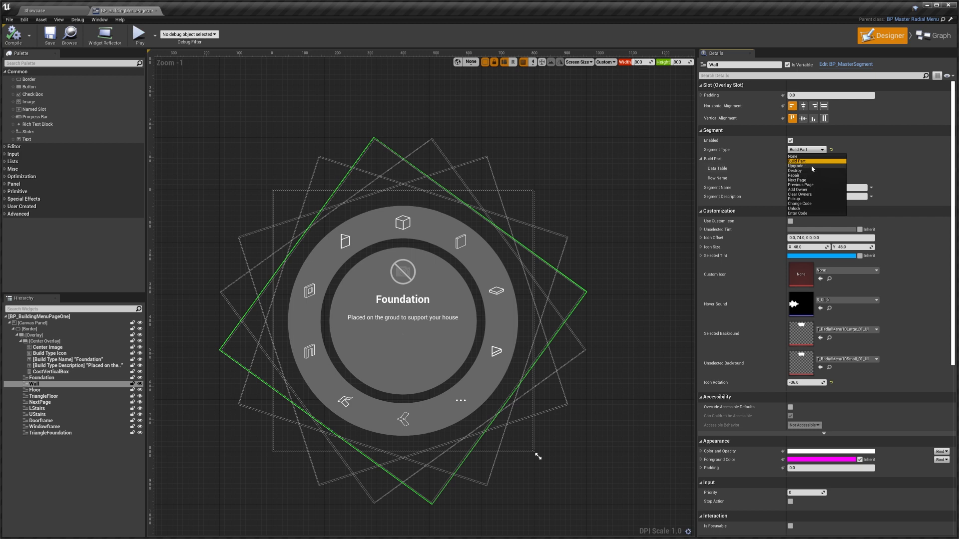
mouse_move(818, 184)
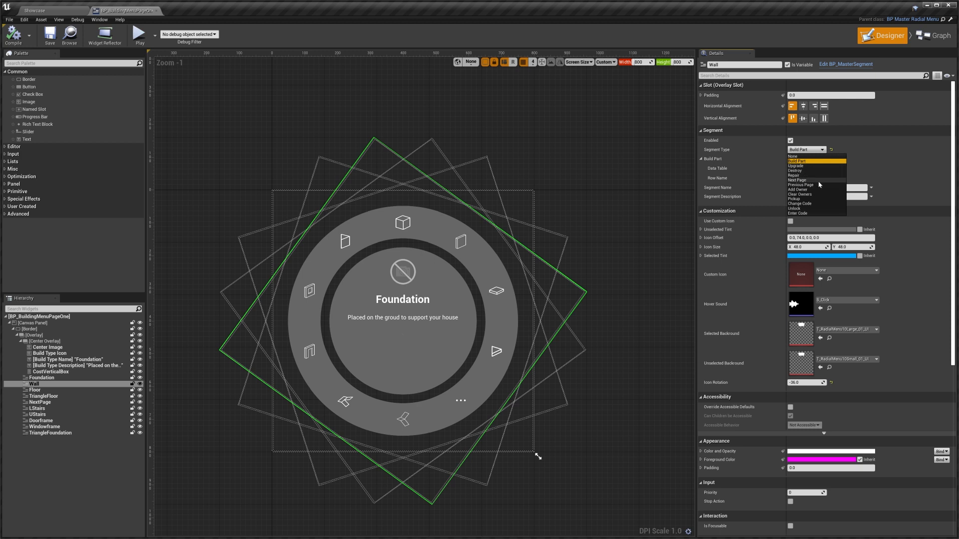
mouse_move(823, 185)
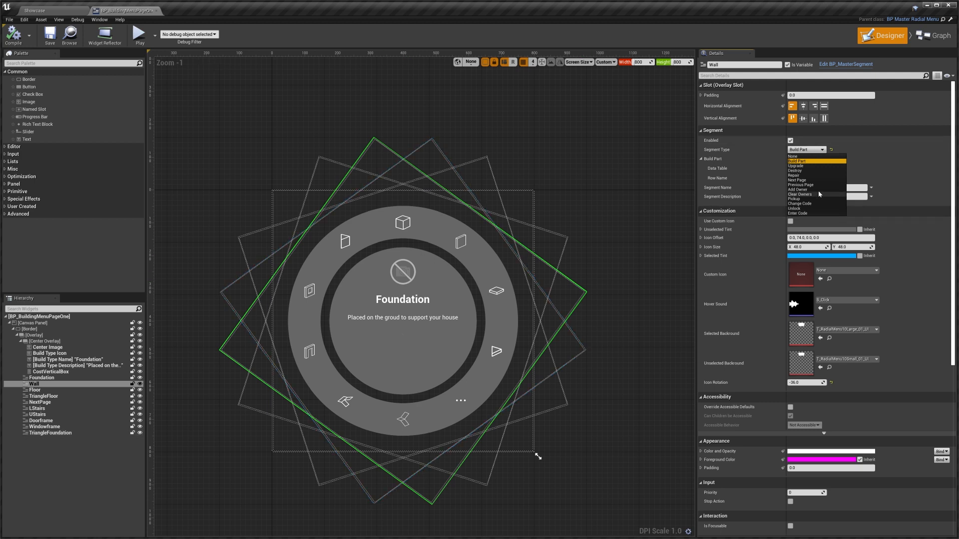
mouse_move(807, 193)
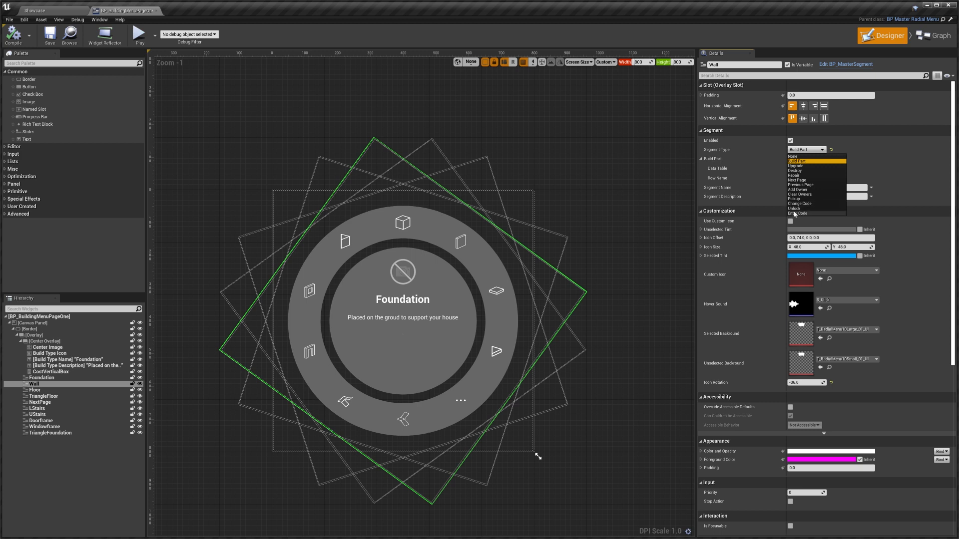
left_click(815, 160)
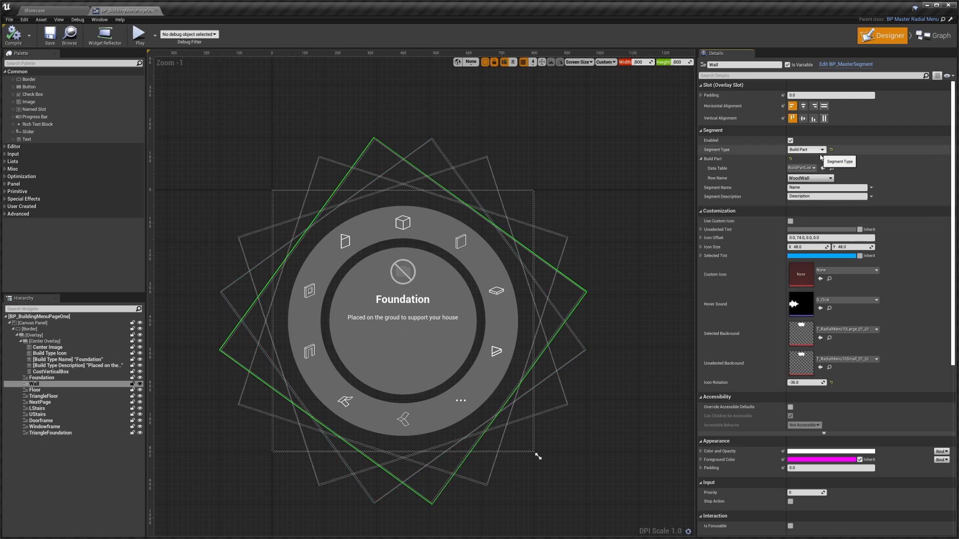
left_click(807, 149)
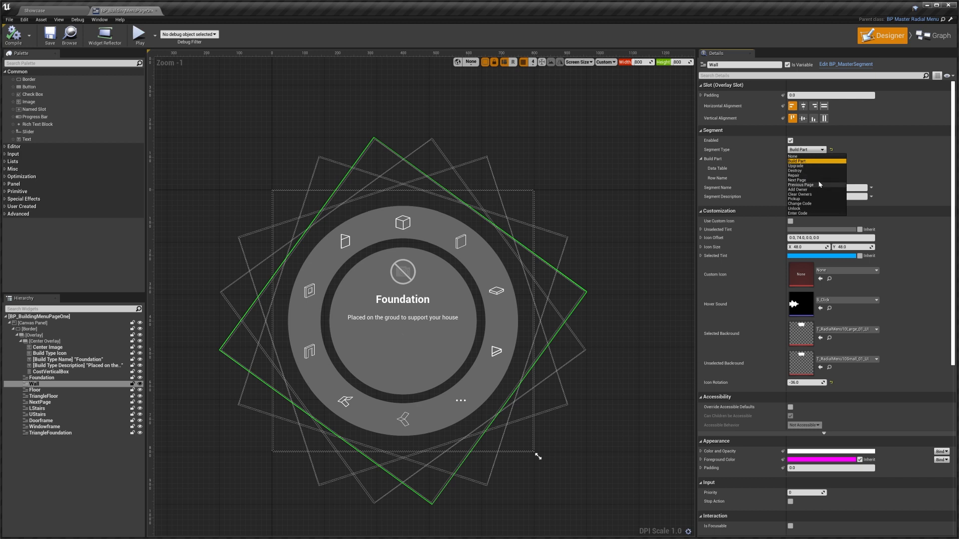
left_click(798, 161)
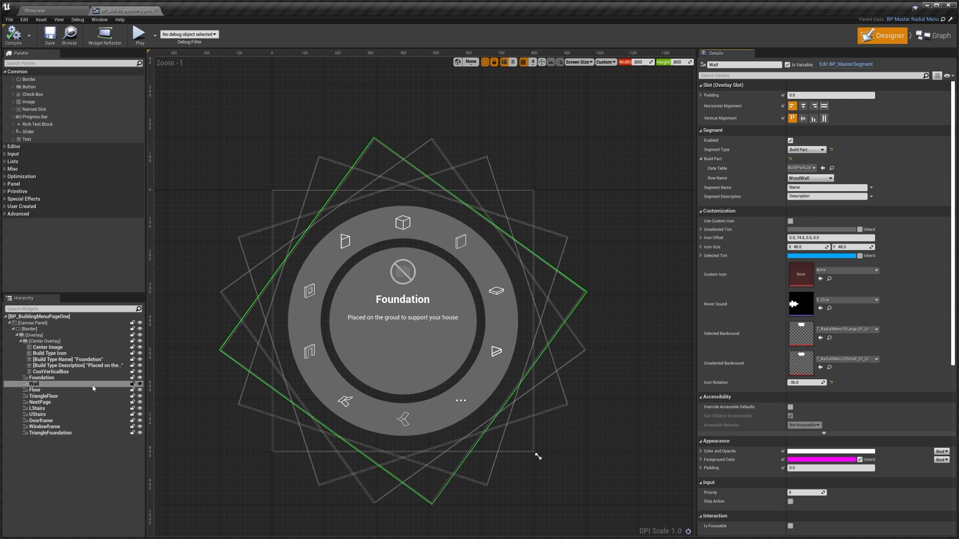
- Check NextPage's name and description, then the page root's next page link
left_click(40, 402)
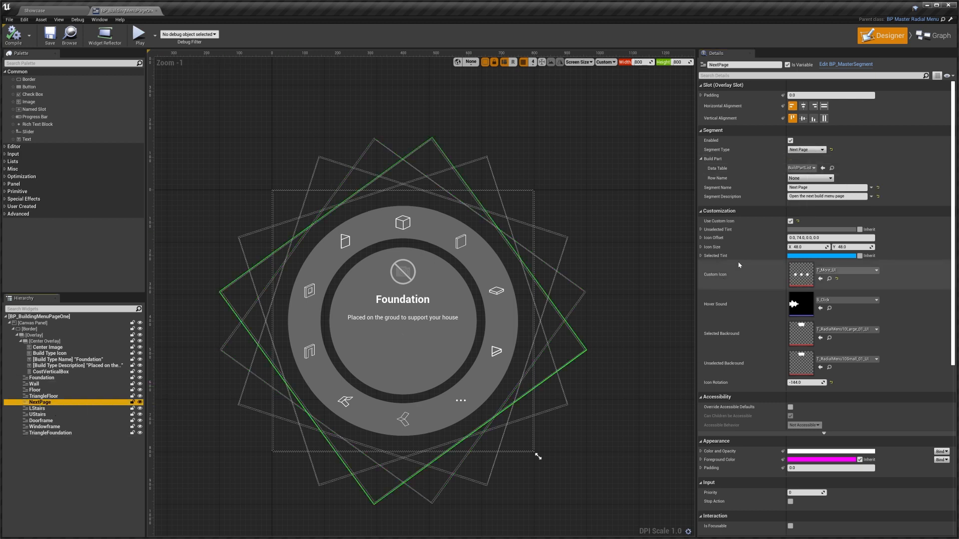
mouse_move(806, 149)
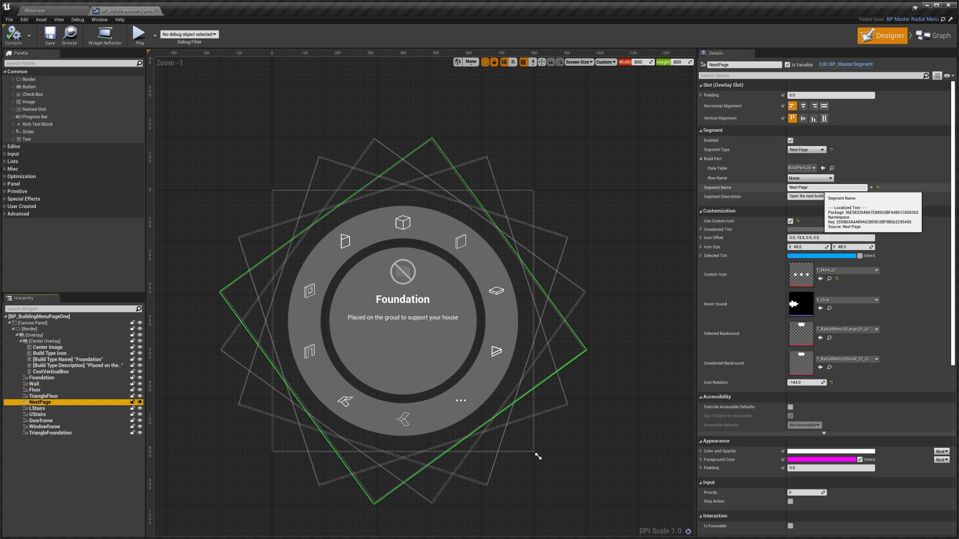
mouse_move(825, 197)
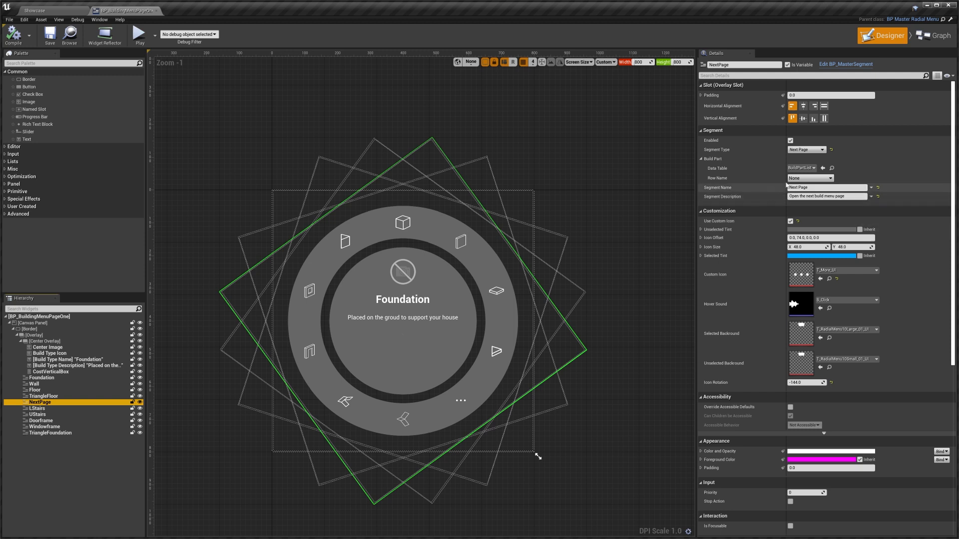
mouse_move(825, 196)
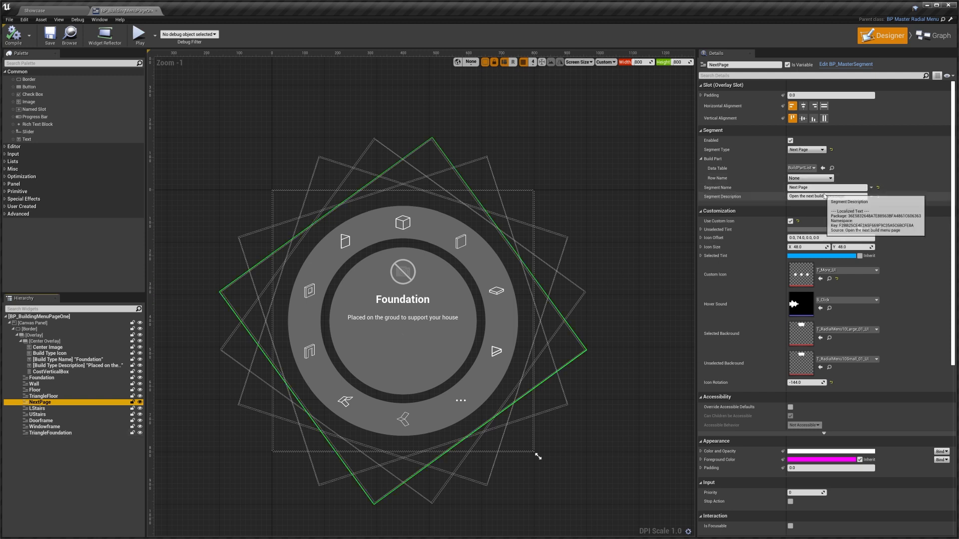
mouse_move(573, 221)
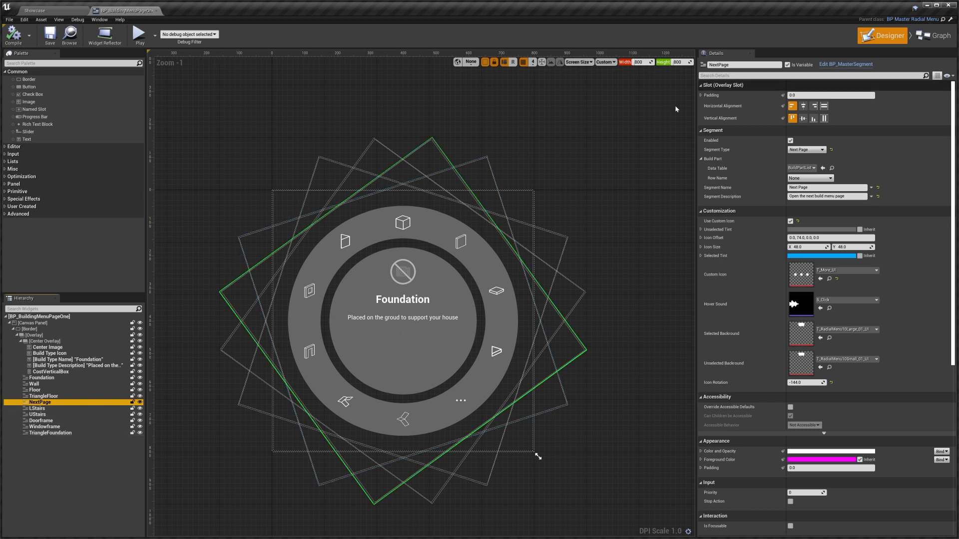
left_click(42, 316)
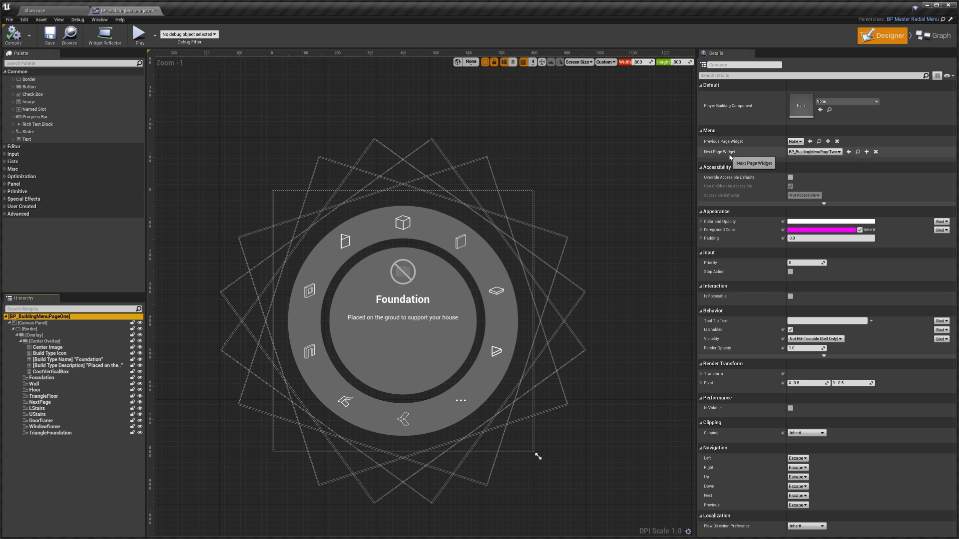
mouse_move(732, 156)
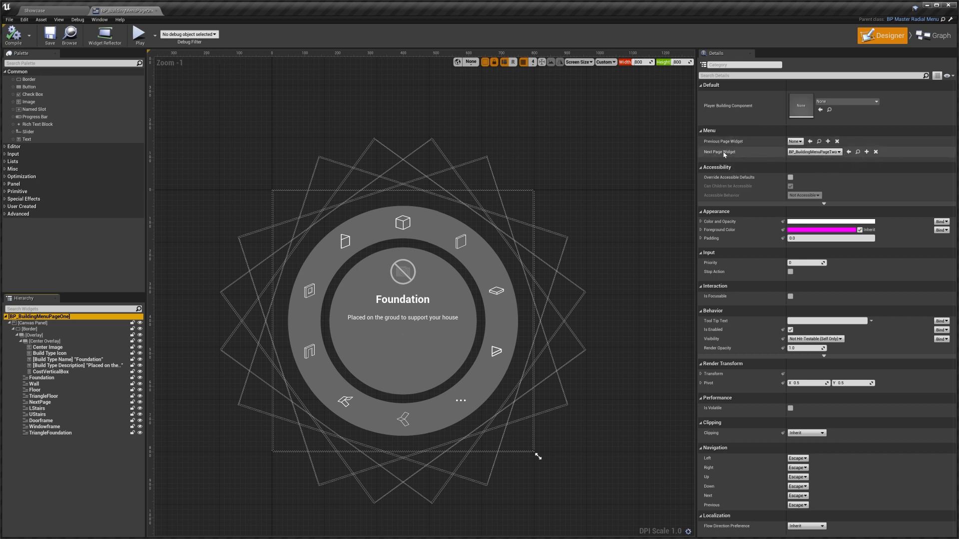
mouse_move(814, 152)
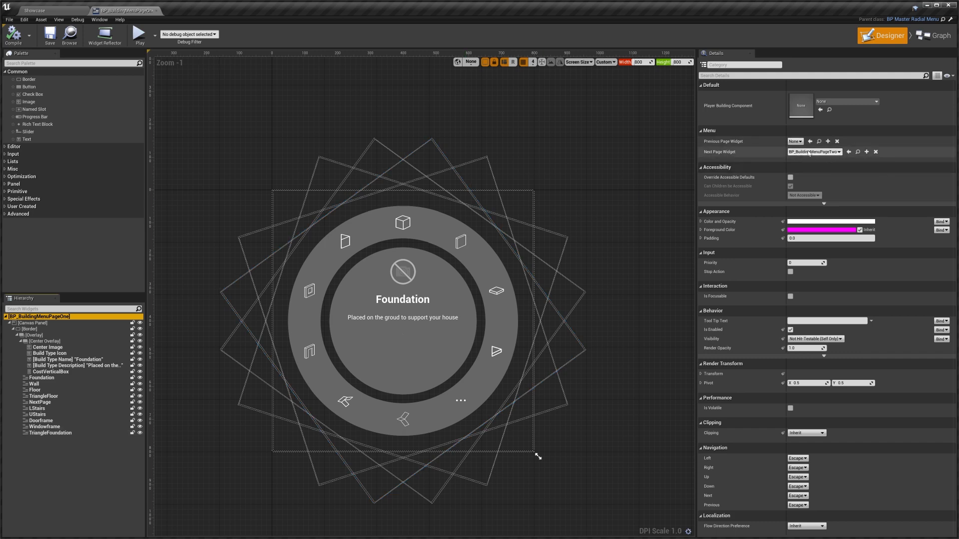
mouse_move(858, 152)
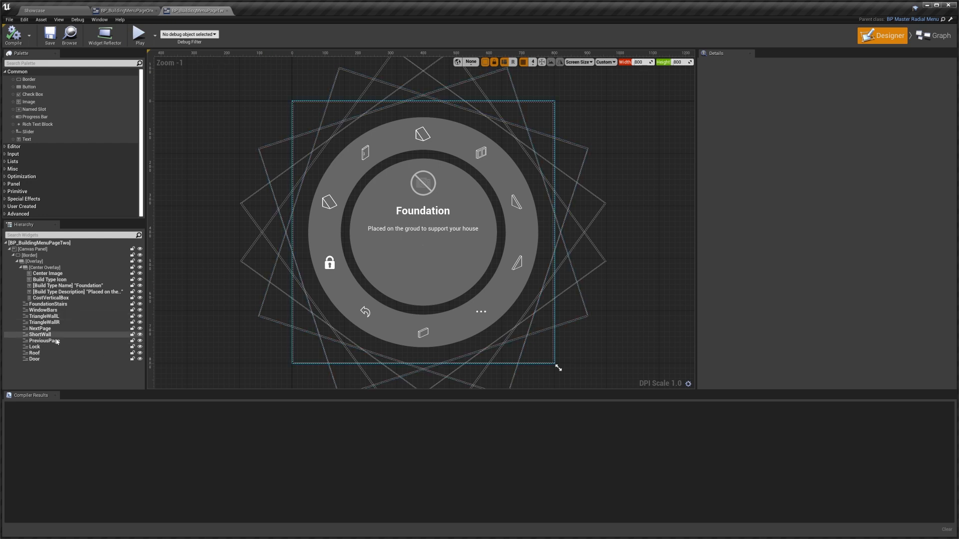
- Inspect the PreviousPage segment, typed Previous Page with its back icon
left_click(44, 340)
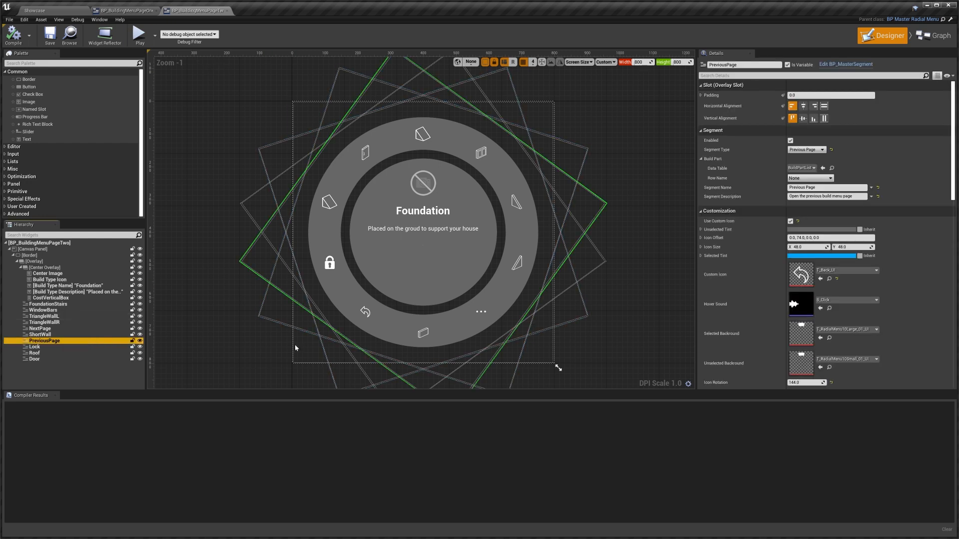
mouse_move(826, 197)
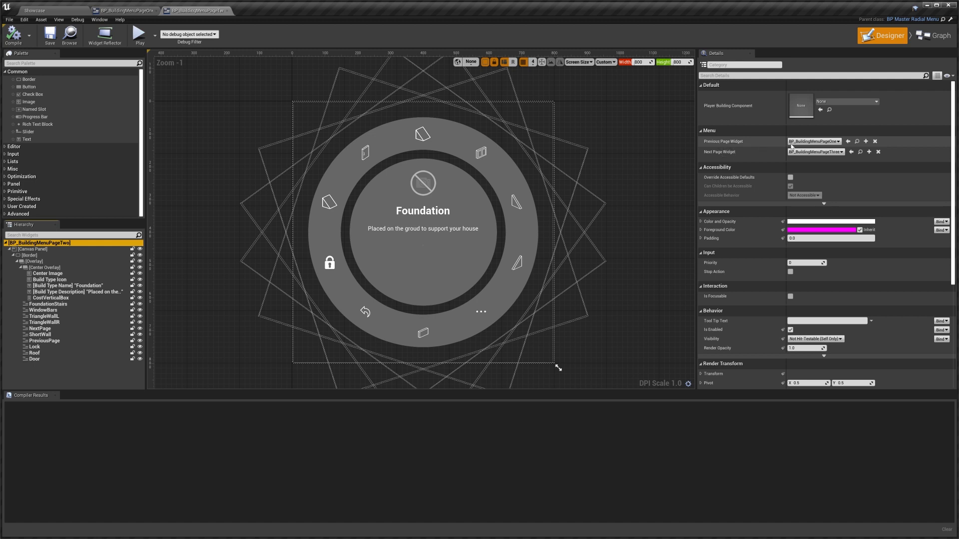
mouse_move(720, 152)
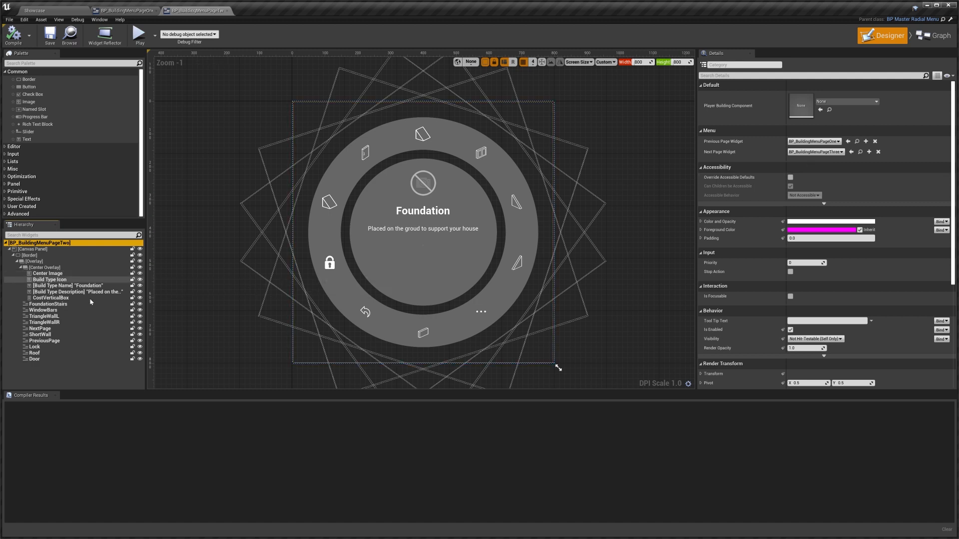
left_click(47, 304)
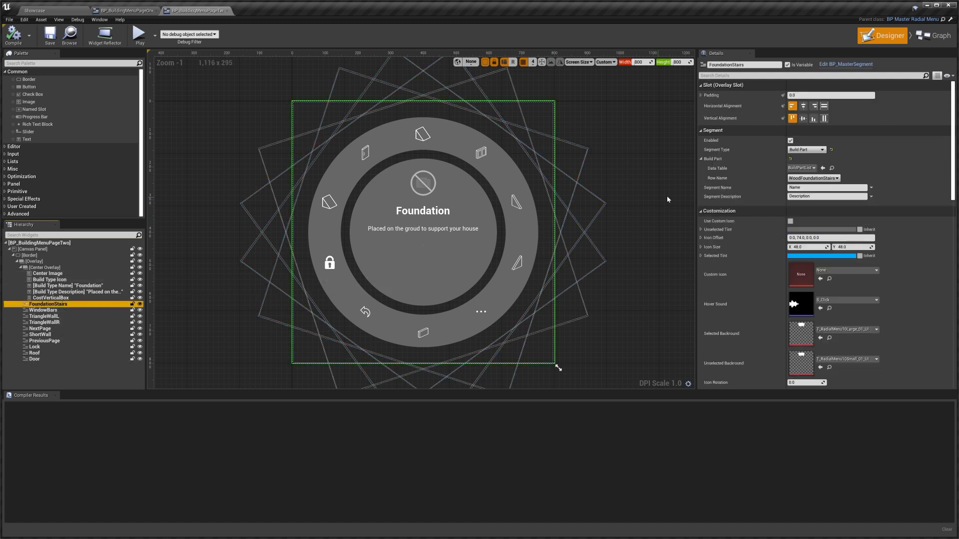
scroll("down", 3)
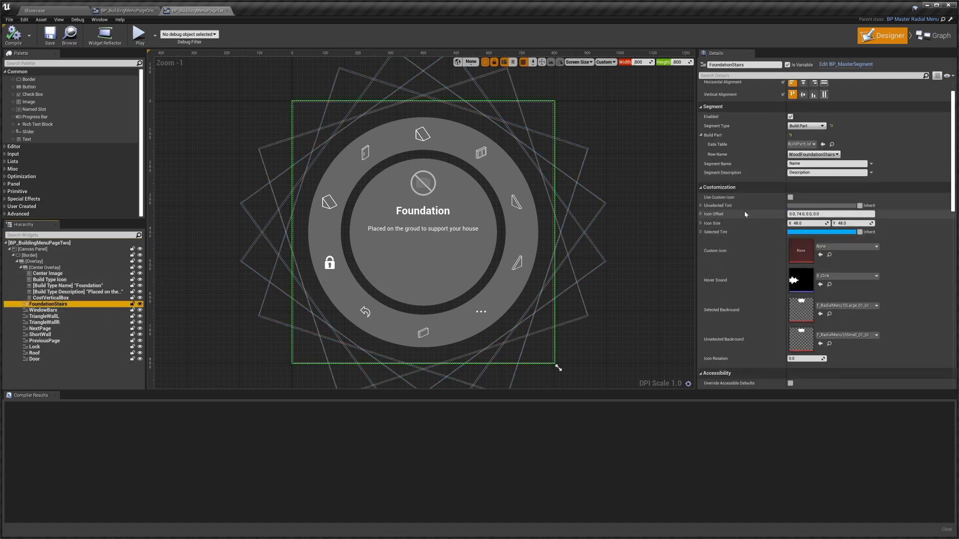
mouse_move(717, 205)
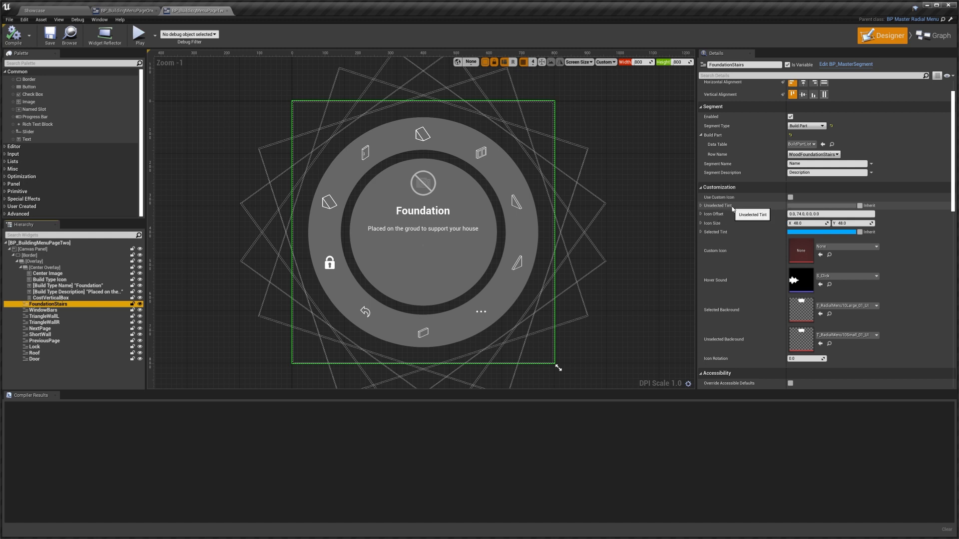
mouse_move(750, 221)
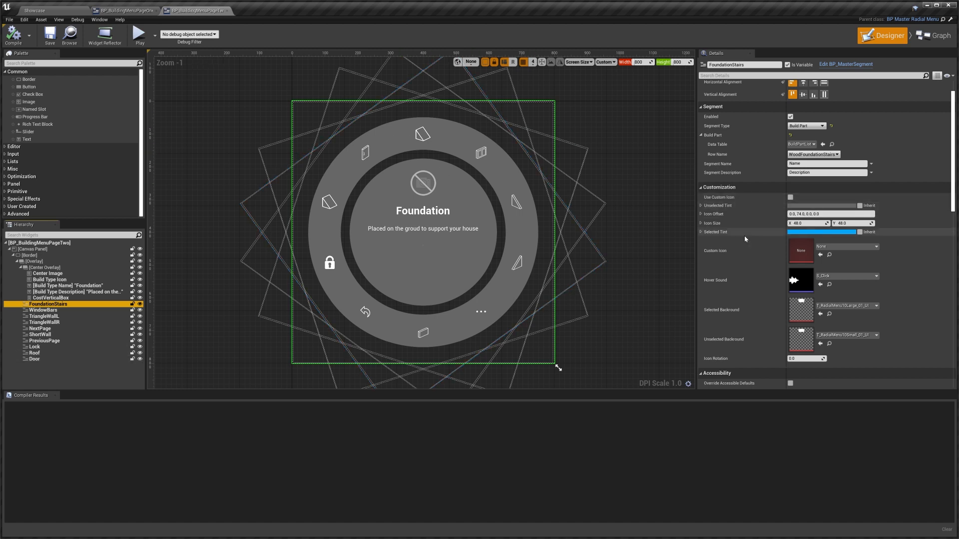
mouse_move(734, 215)
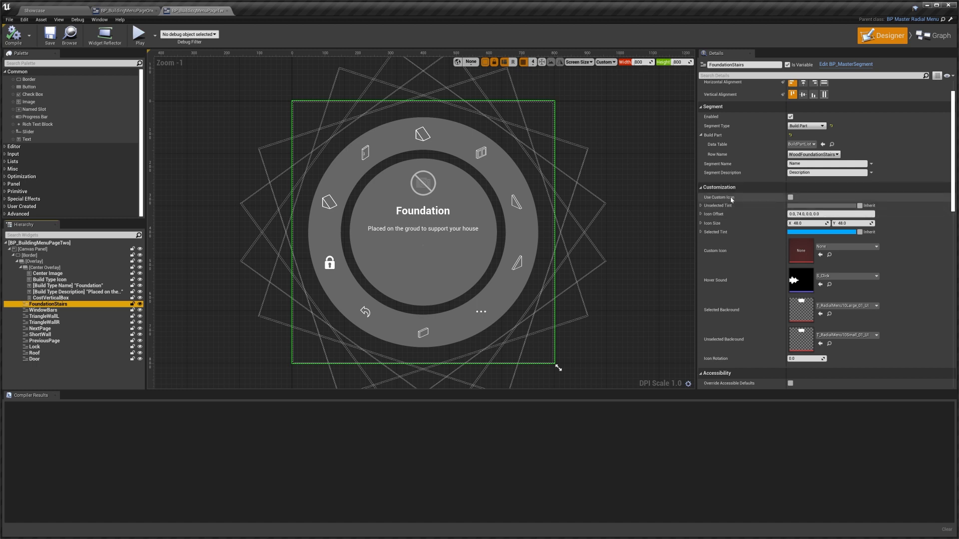
mouse_move(790, 196)
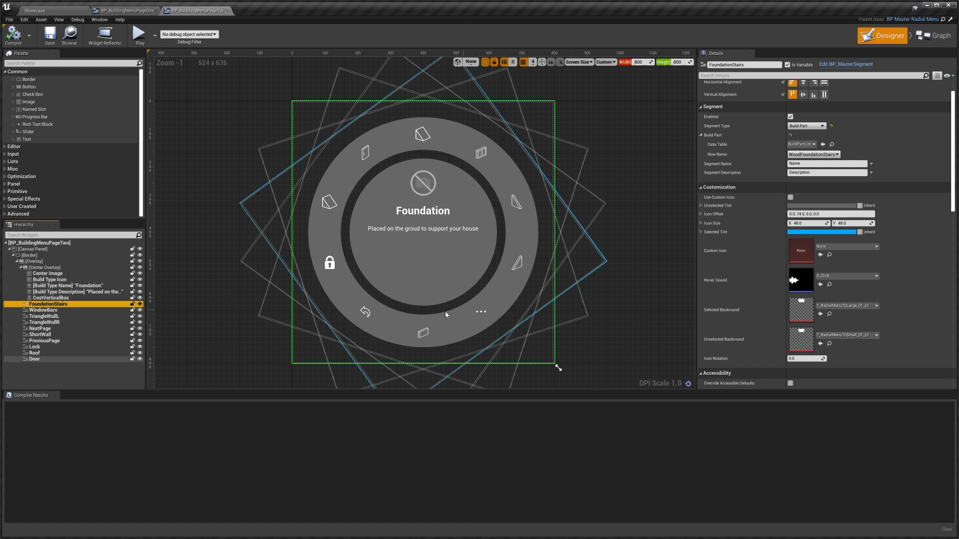
left_click(44, 341)
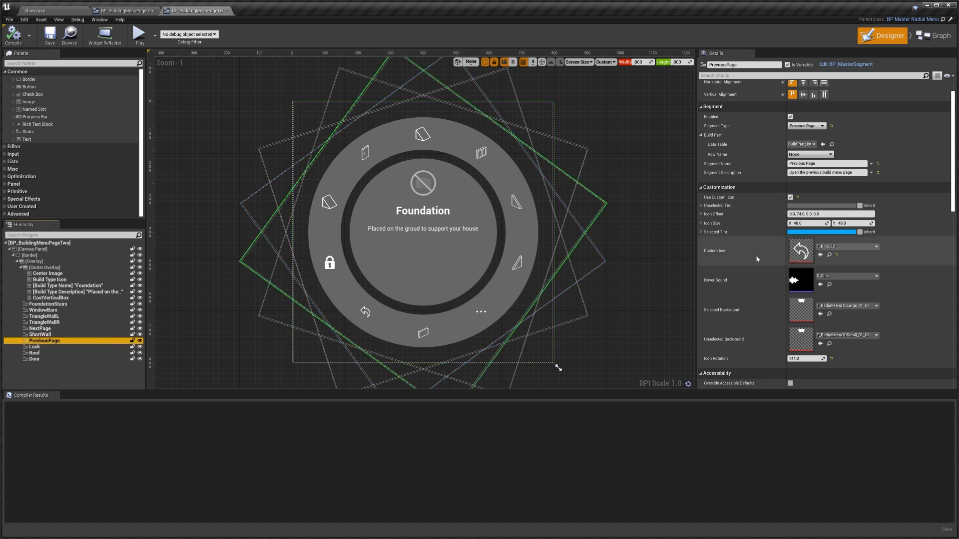
mouse_move(800, 252)
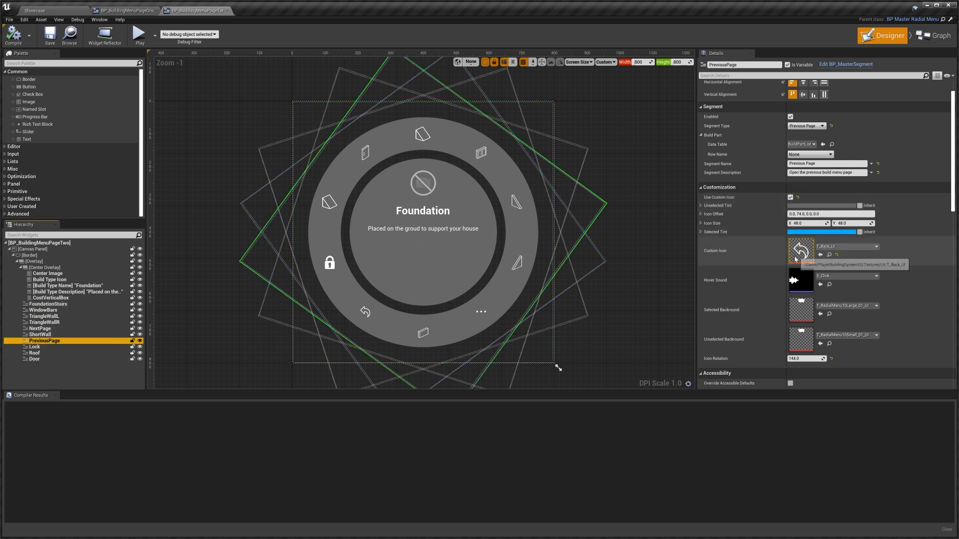
left_click(45, 316)
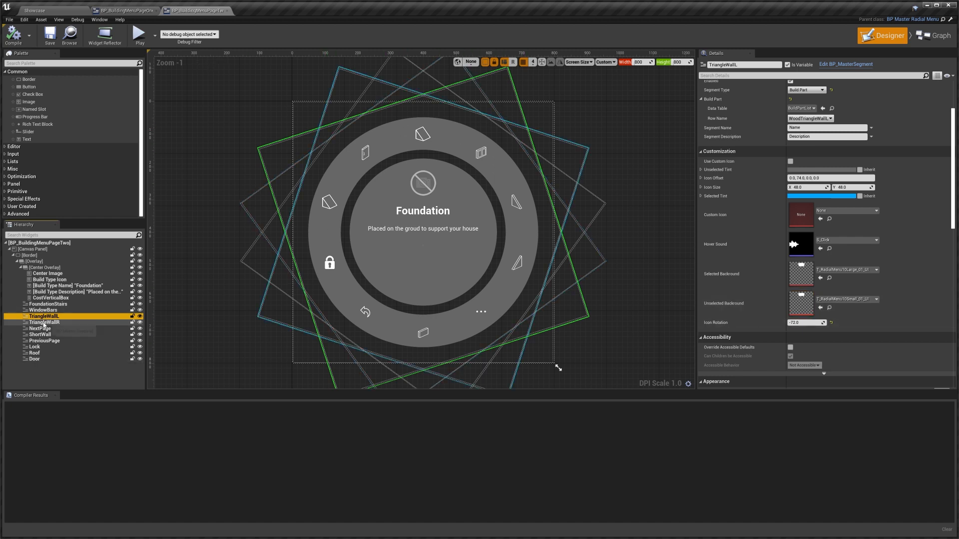
- Check TriangleWallL's rotation angle, then search 'opi' and open BP_BuildingOptionsMenu
scroll("down", 3)
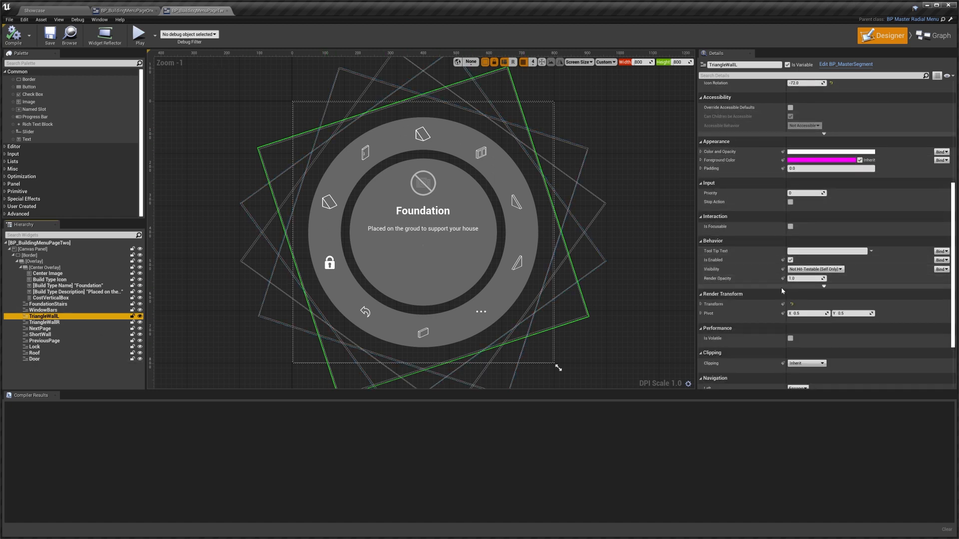
left_click(701, 304)
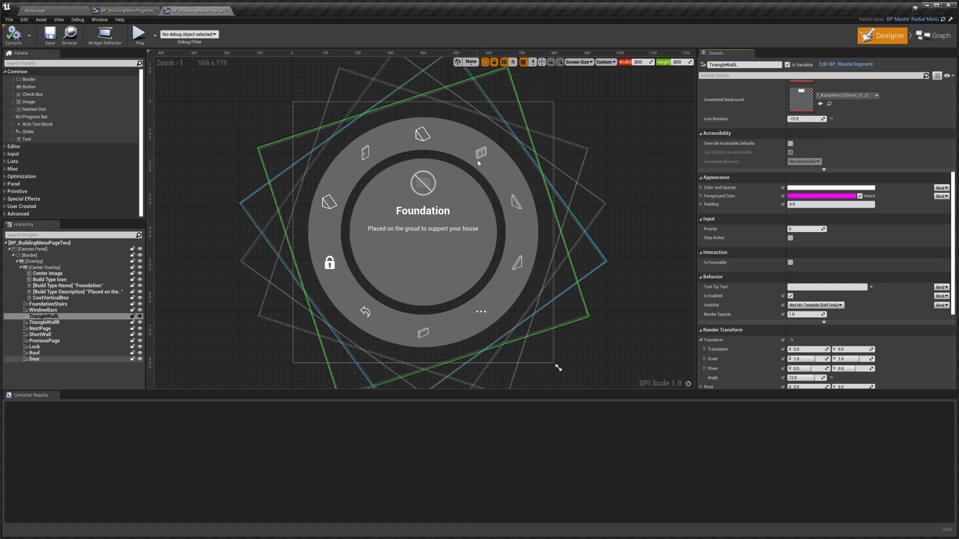
mouse_move(353, 313)
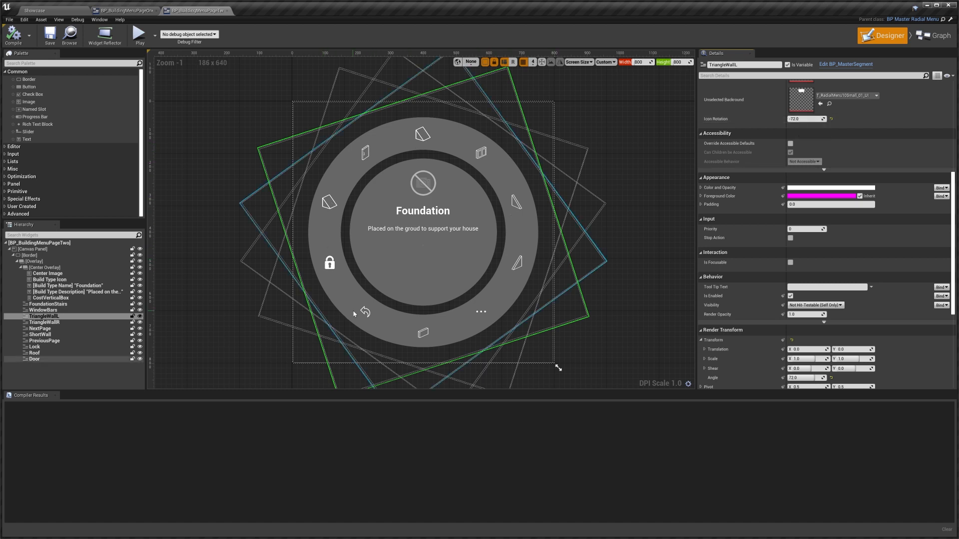
mouse_move(517, 199)
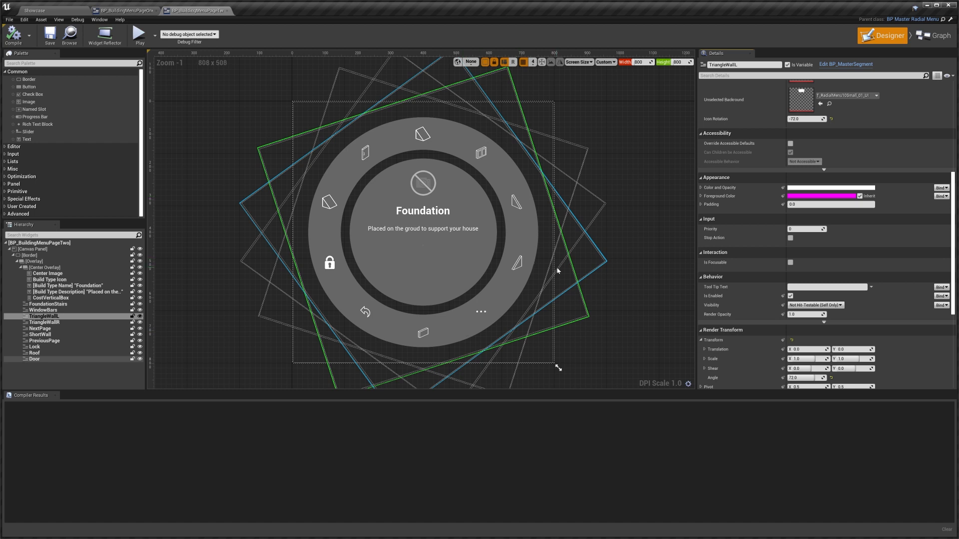
left_click(35, 11)
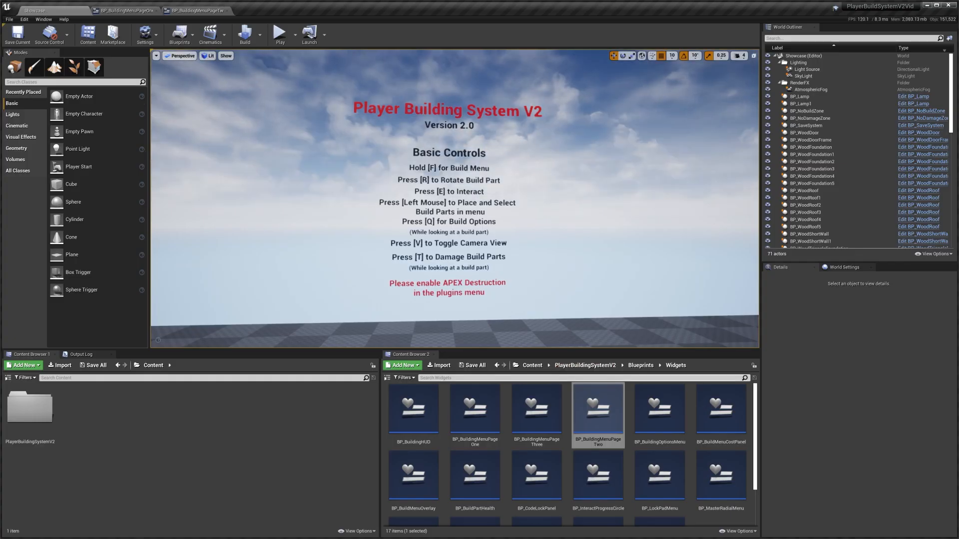
type("opi")
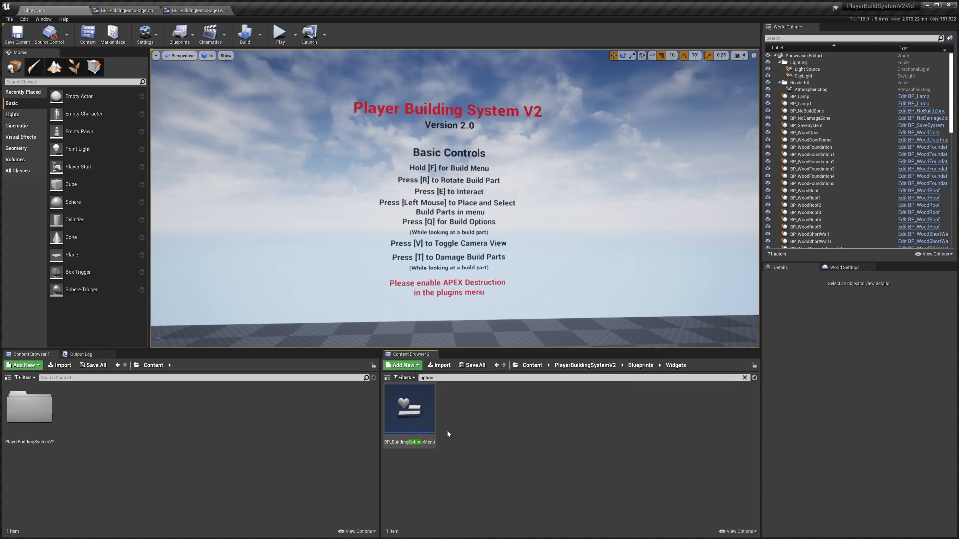
double_click(408, 408)
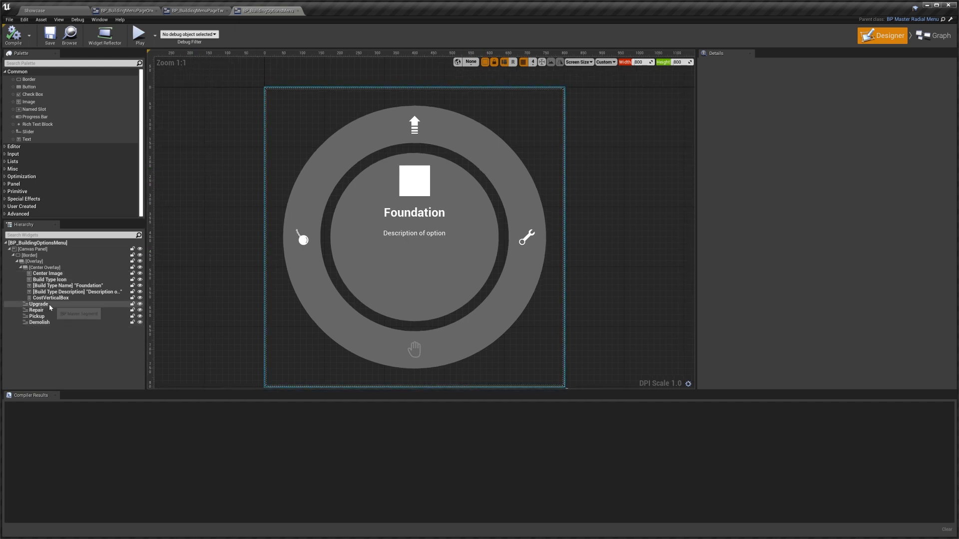
- Inspect the Upgrade, Repair, Demolish and Pickup segments and browse the Segment Type list
left_click(36, 316)
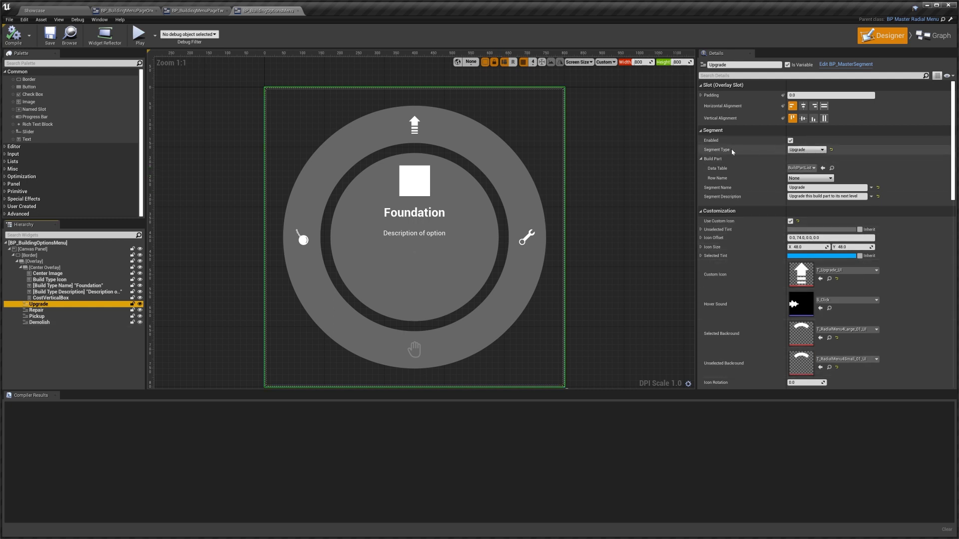
left_click(37, 310)
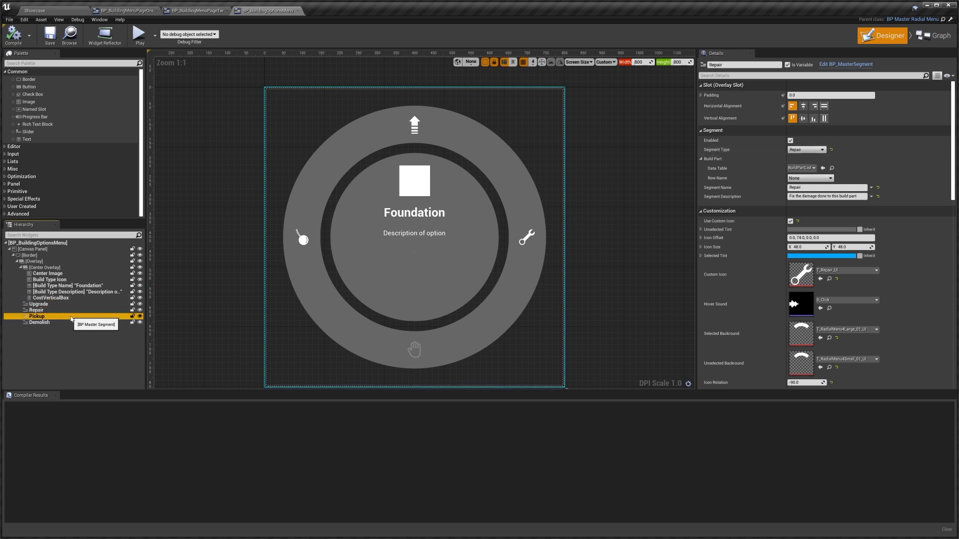
left_click(39, 322)
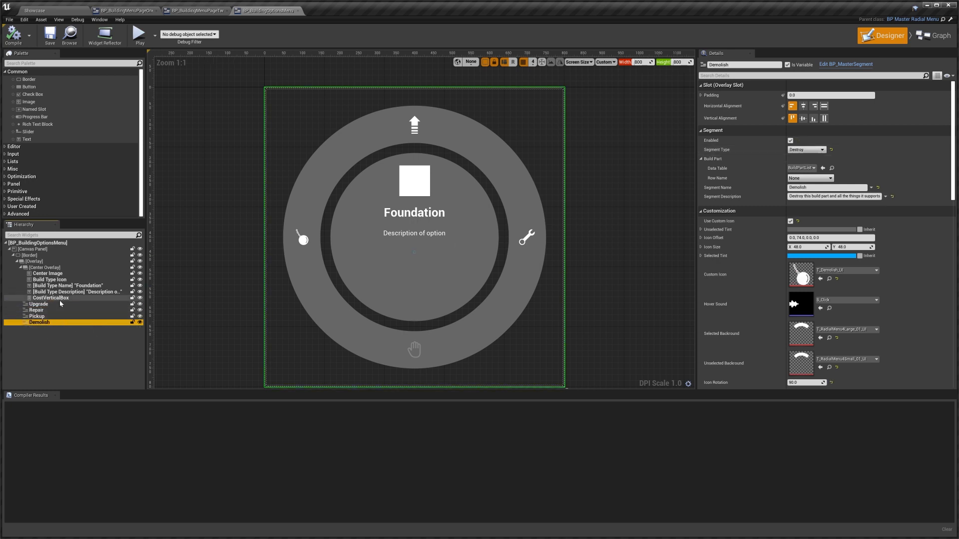
left_click(37, 317)
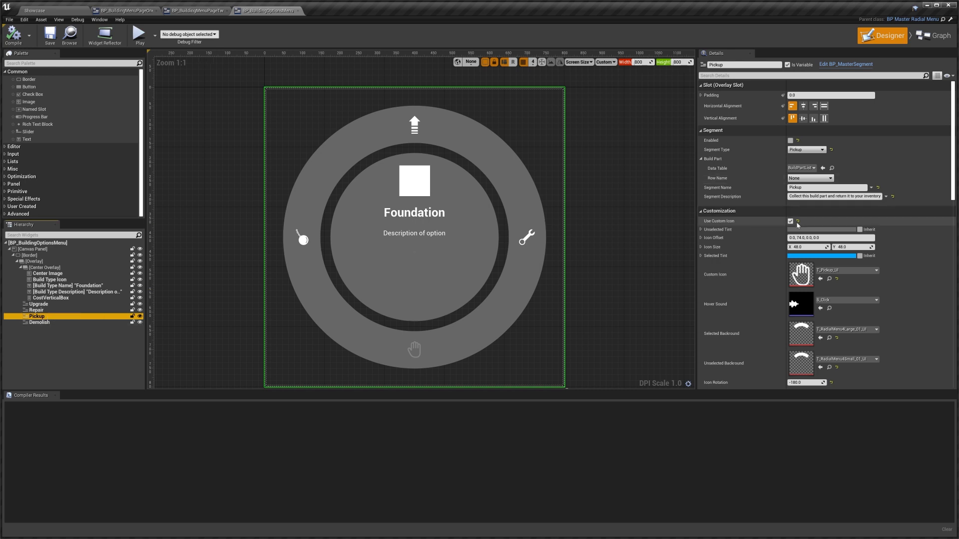
left_click(38, 304)
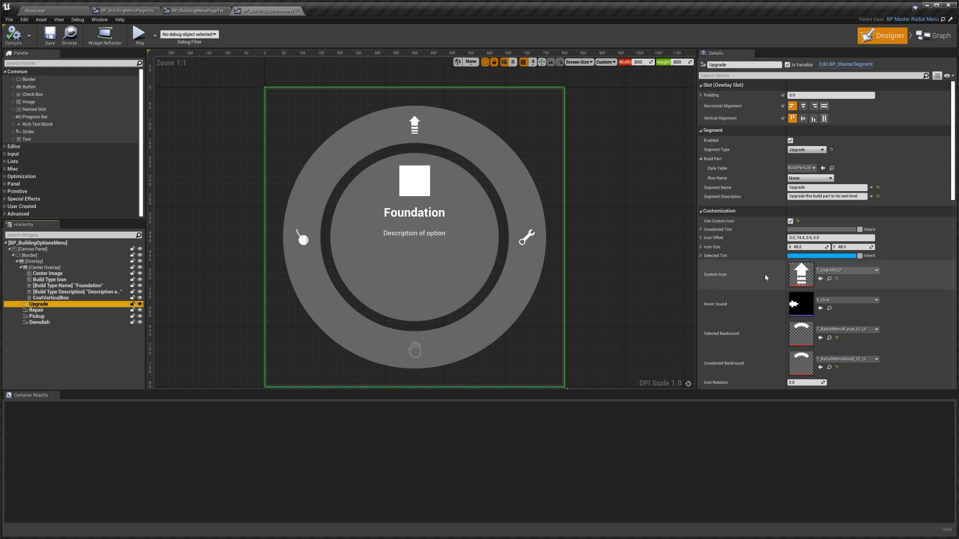
mouse_move(746, 292)
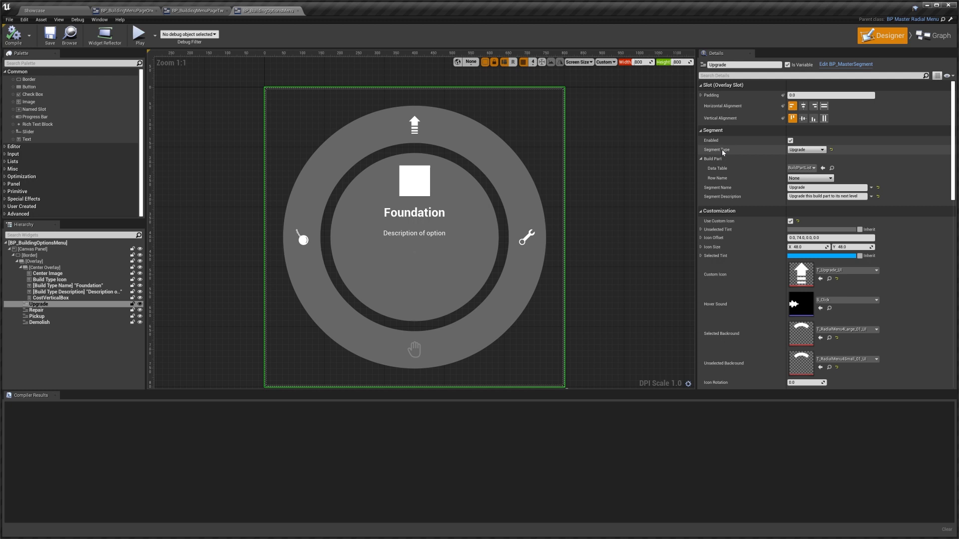
left_click(806, 150)
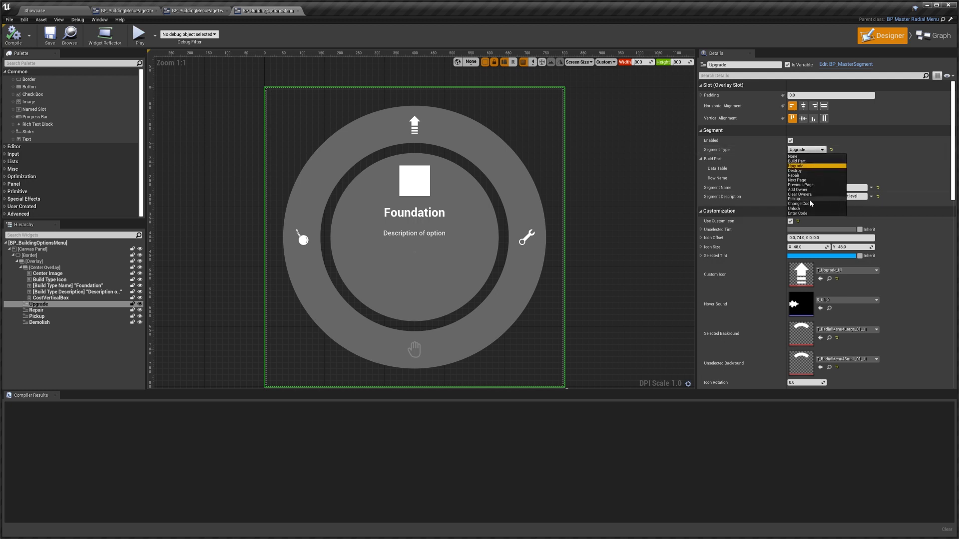
left_click(796, 161)
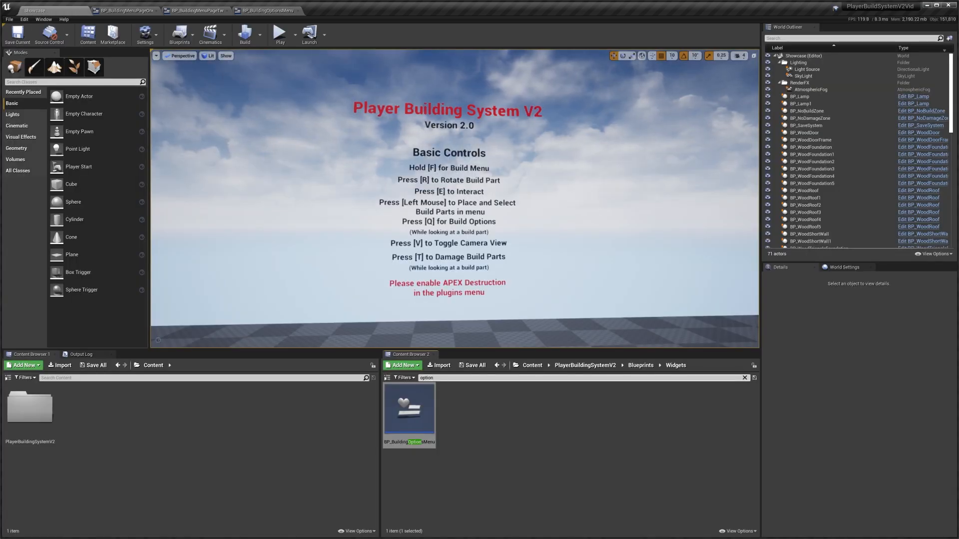
- Search 'master rai', open BP_MasterRadialMenu and scroll through its Select Segment graph
type("master rai")
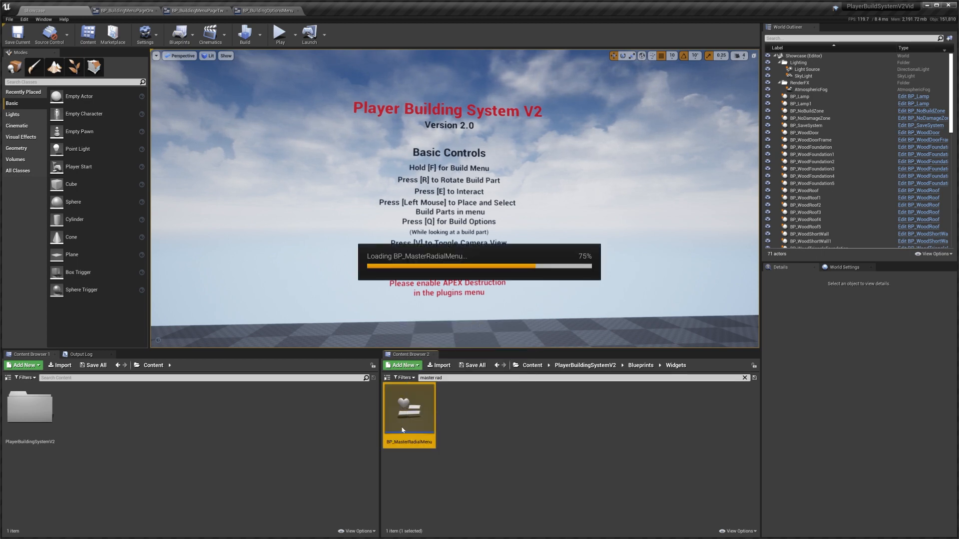
double_click(409, 407)
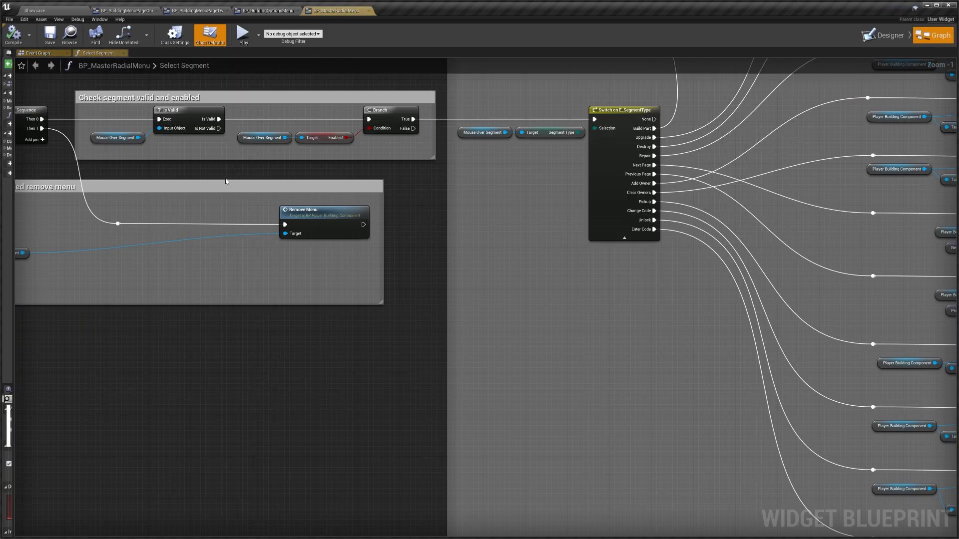
scroll("down", 3)
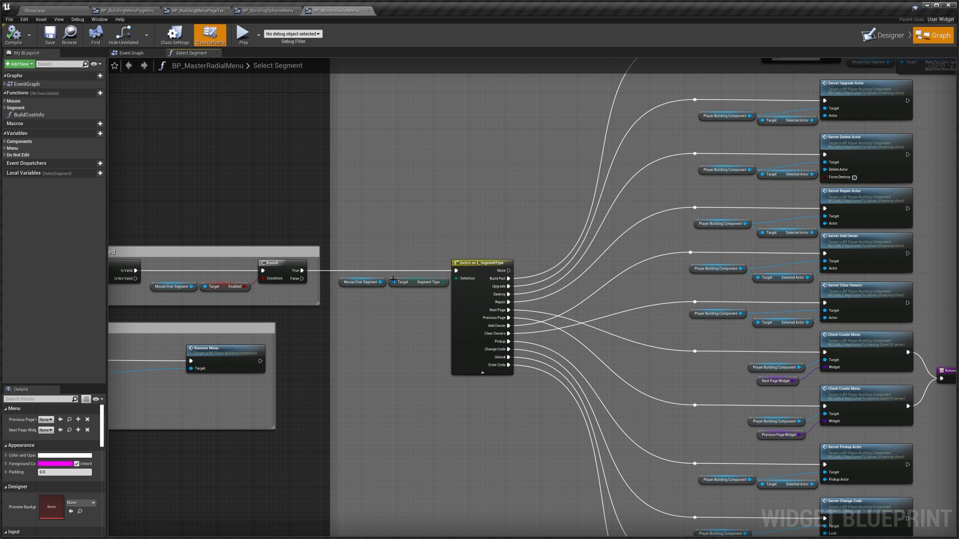
left_click(33, 10)
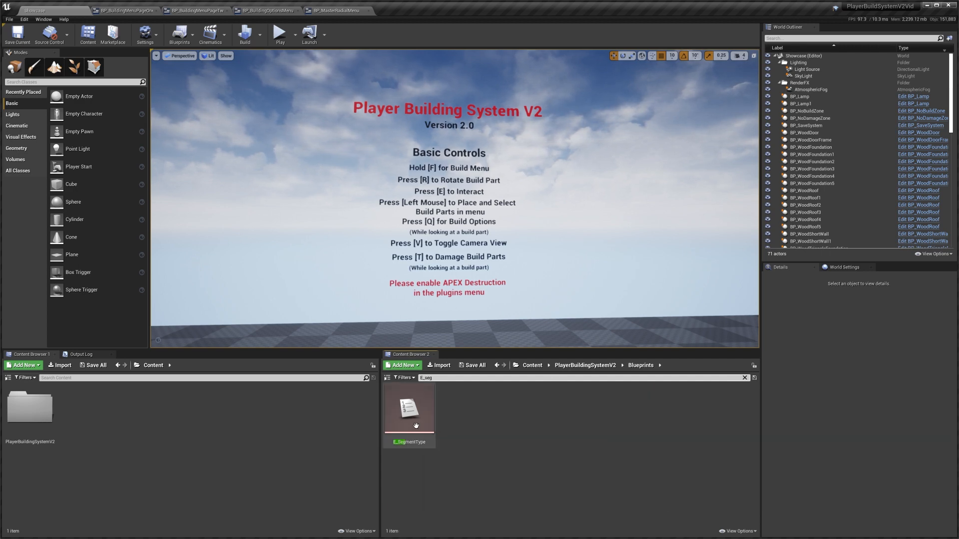
- Open the E_SegmentType enumeration from the Content Browser
double_click(409, 406)
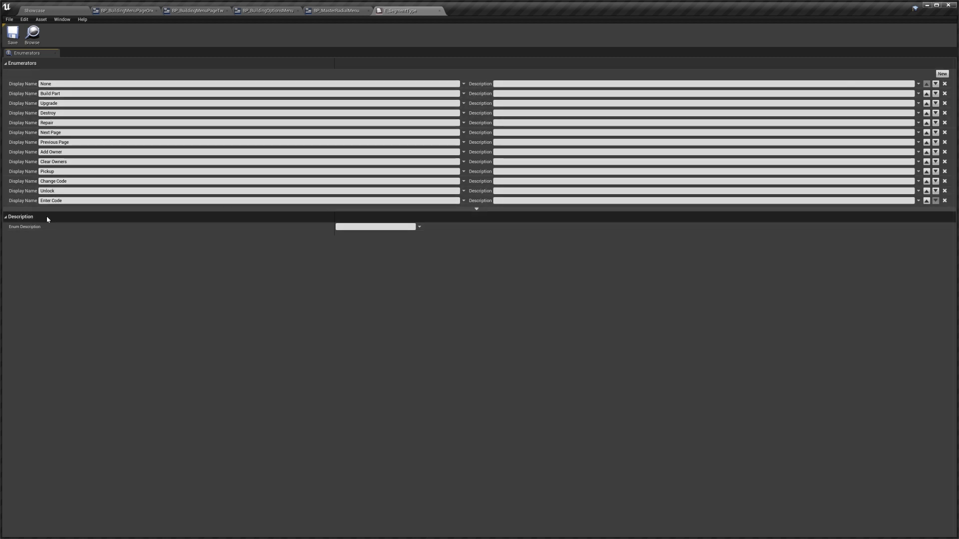
- Scroll back through BP_MasterRadialMenu's Select Segment switch graph
left_click(336, 10)
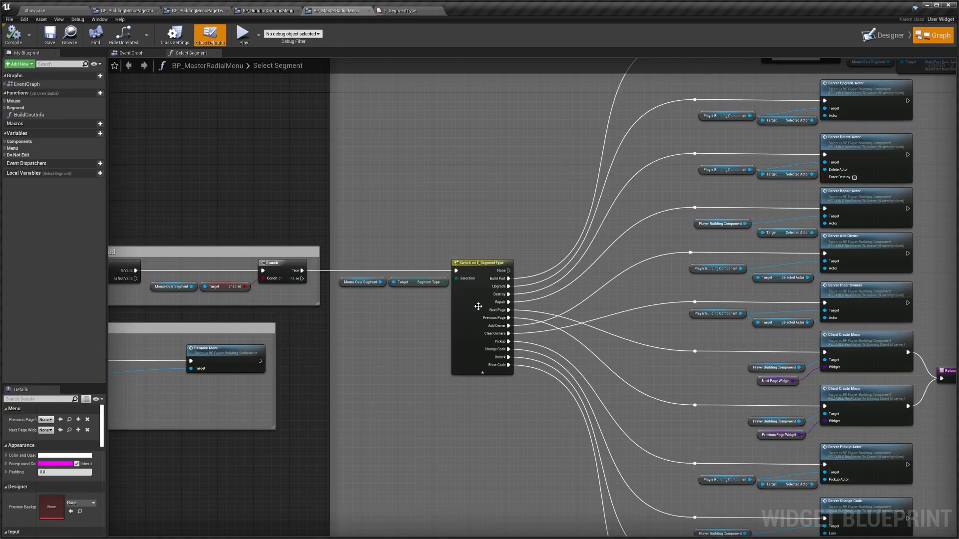
scroll("down", 3)
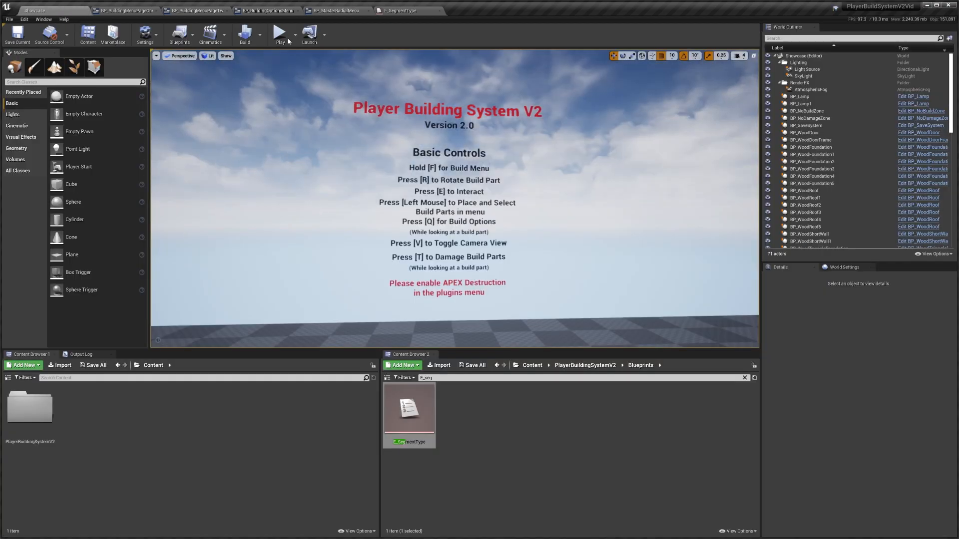
- Start a play session of the Showcase level
left_click(279, 33)
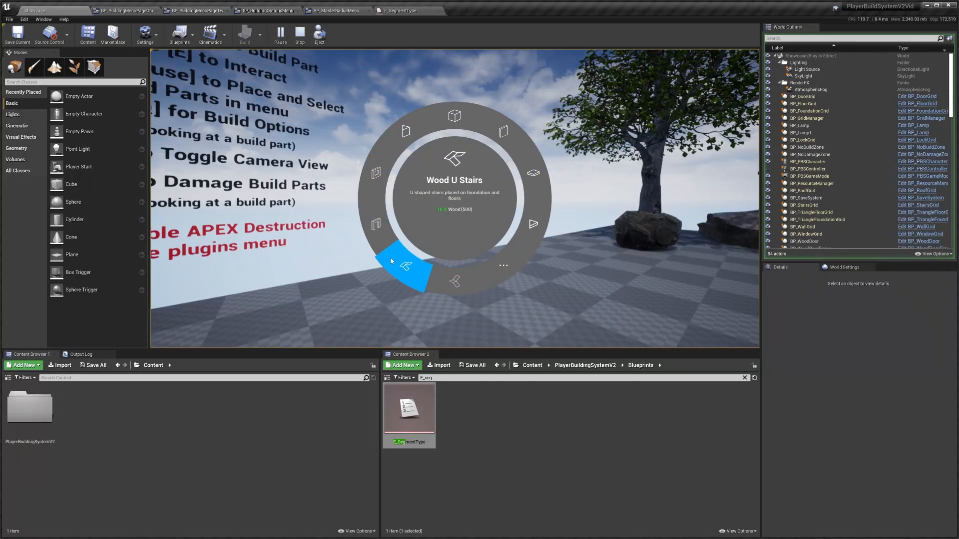
mouse_move(428, 130)
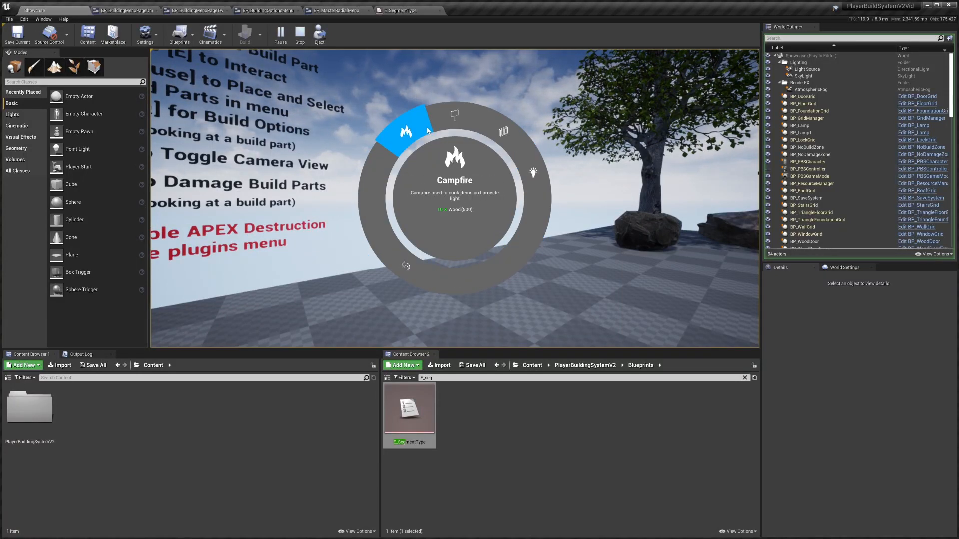
mouse_move(405, 265)
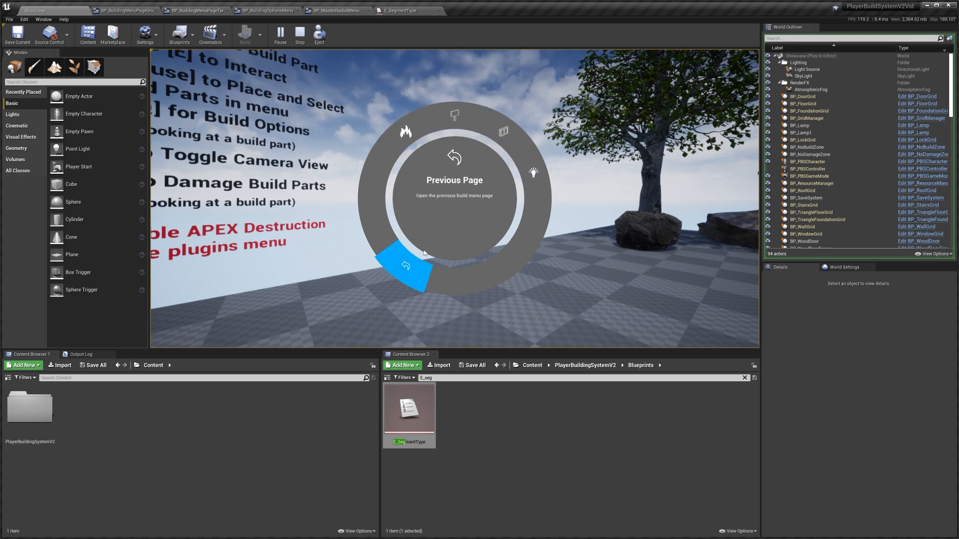